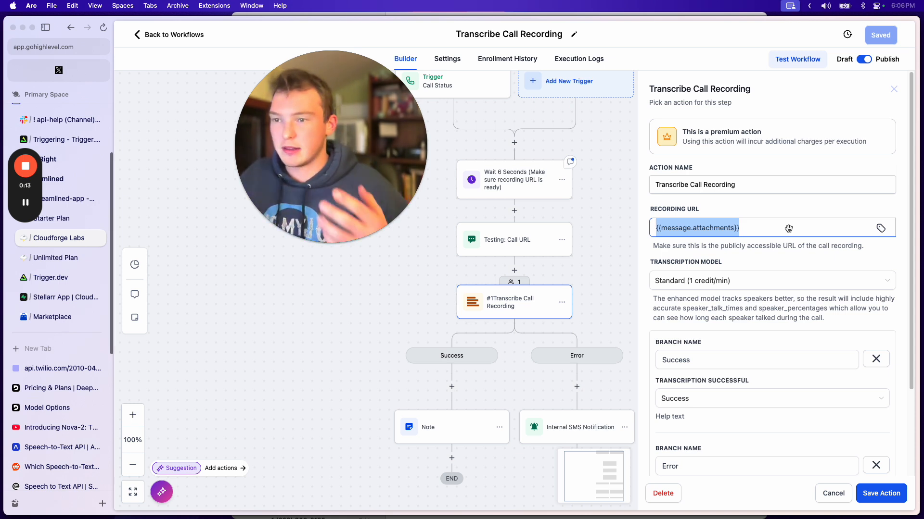
pyautogui.moveTo(520, 196)
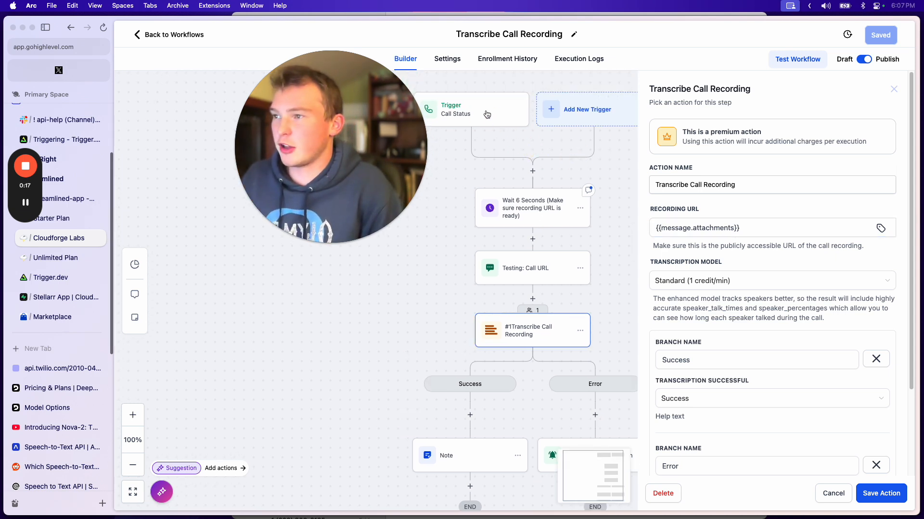
# Inspect the Call Status trigger of the Transcribe Call Recording workflow
pyautogui.click(455, 110)
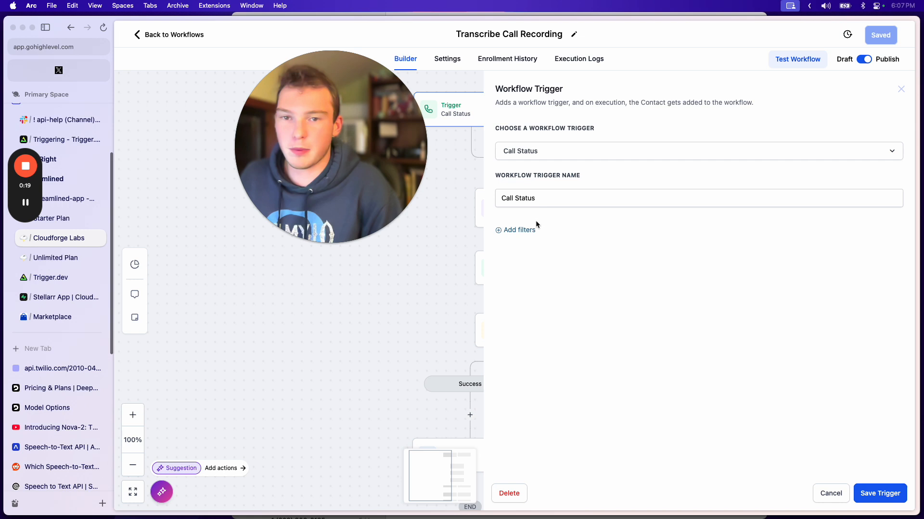
pyautogui.moveTo(576, 242)
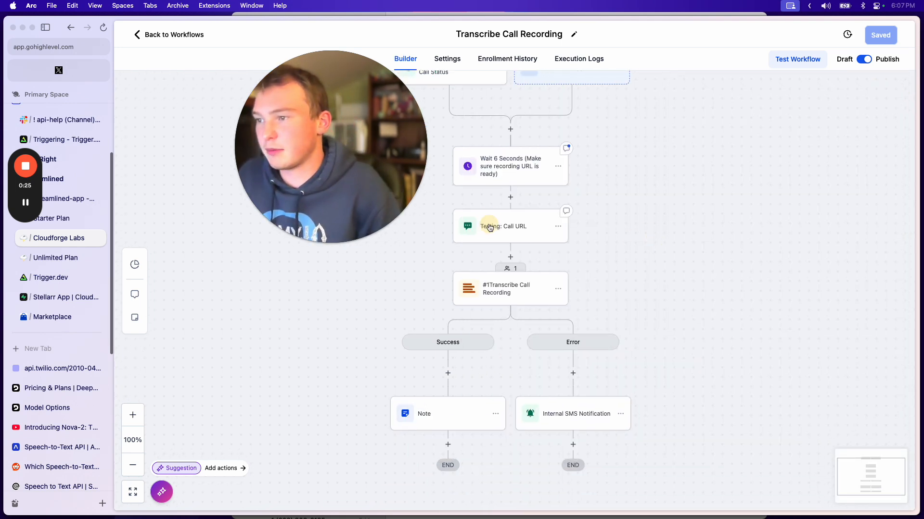
# Review the Testing: Call URL SMS step and the transcription step's recording URL, then go to account Settings
pyautogui.click(510, 226)
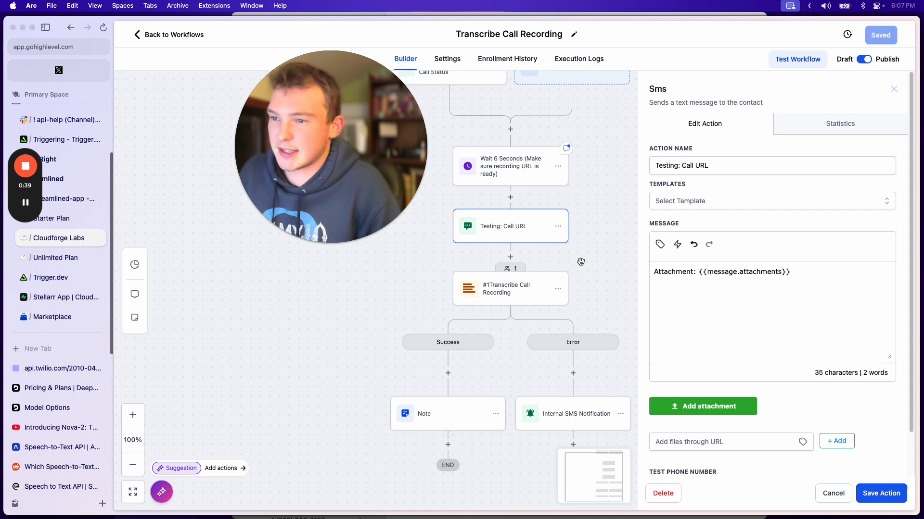
pyautogui.click(505, 289)
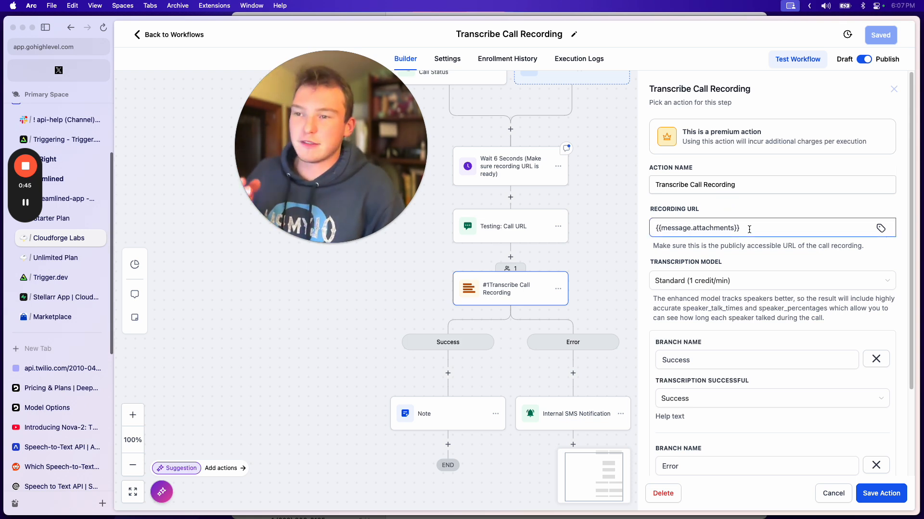
pyautogui.moveTo(768, 256)
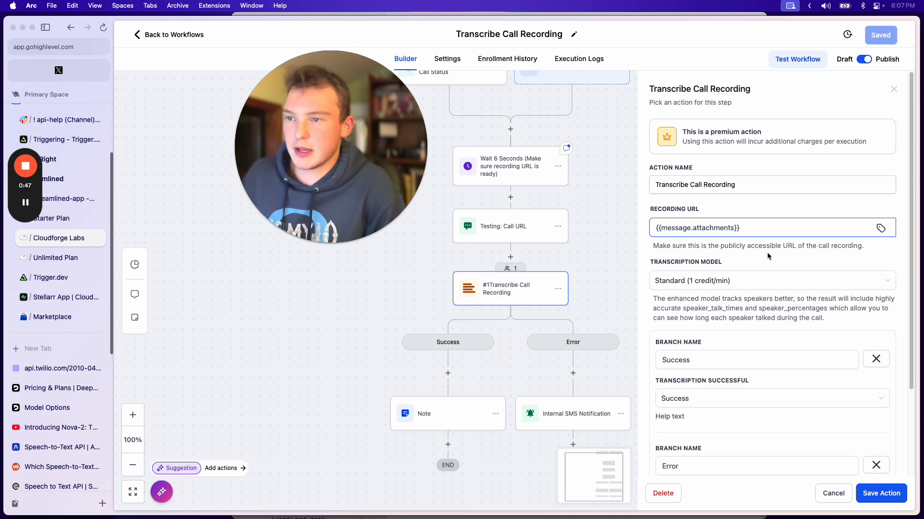
pyautogui.click(169, 34)
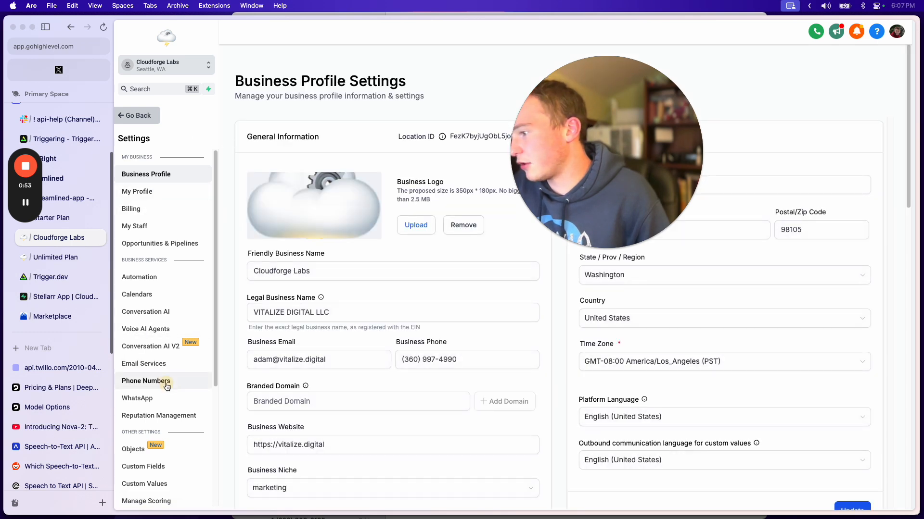
pyautogui.click(145, 381)
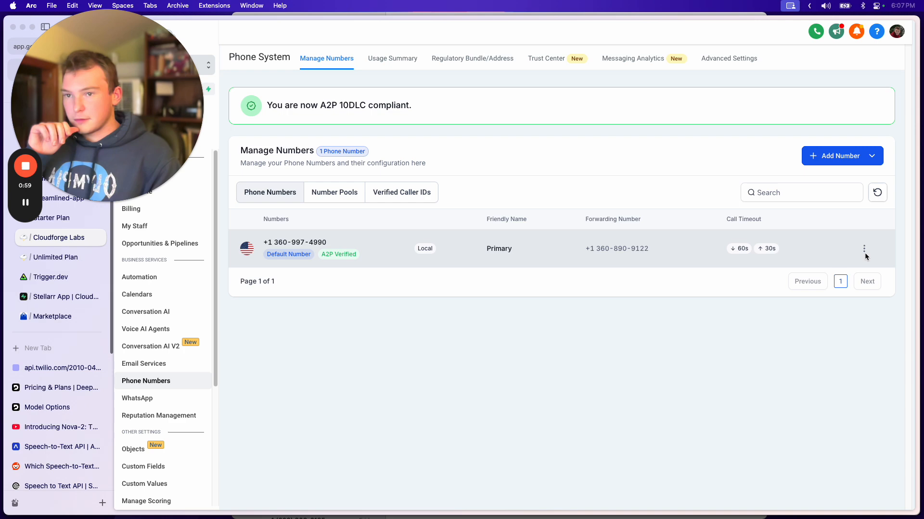
pyautogui.click(864, 249)
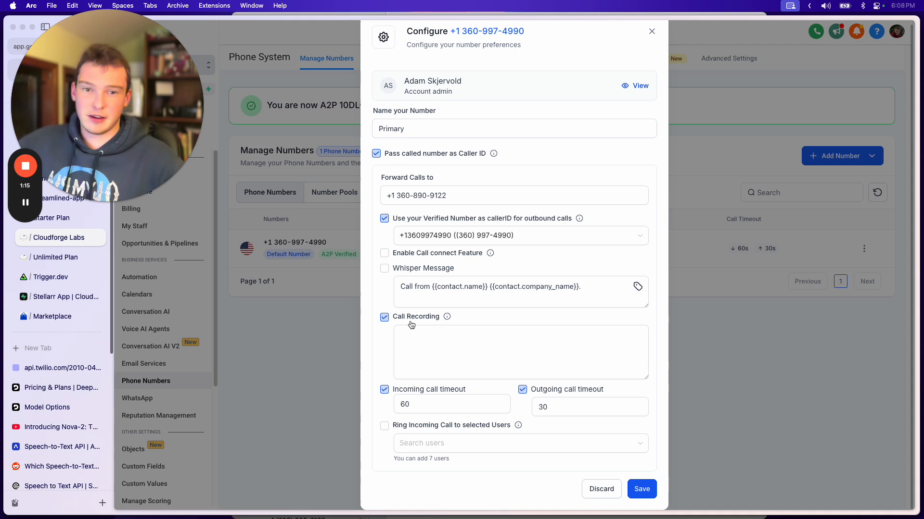
pyautogui.click(520, 352)
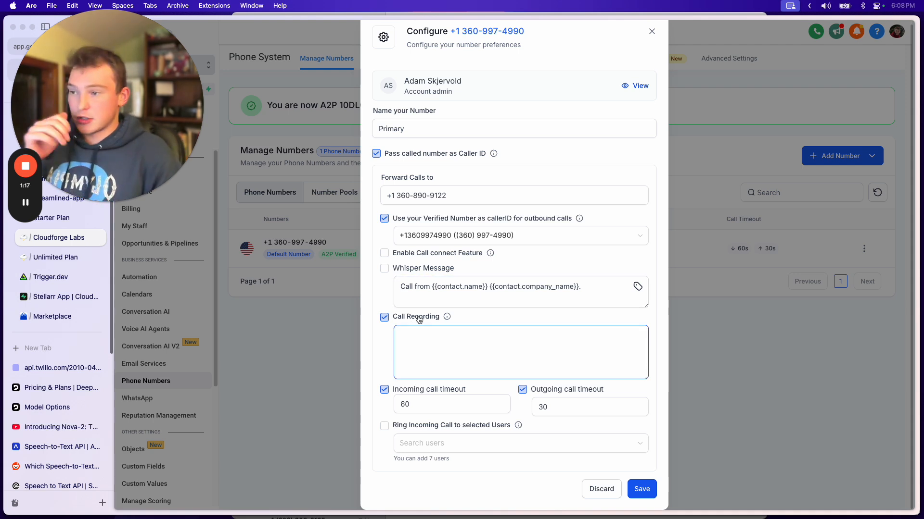
pyautogui.click(520, 292)
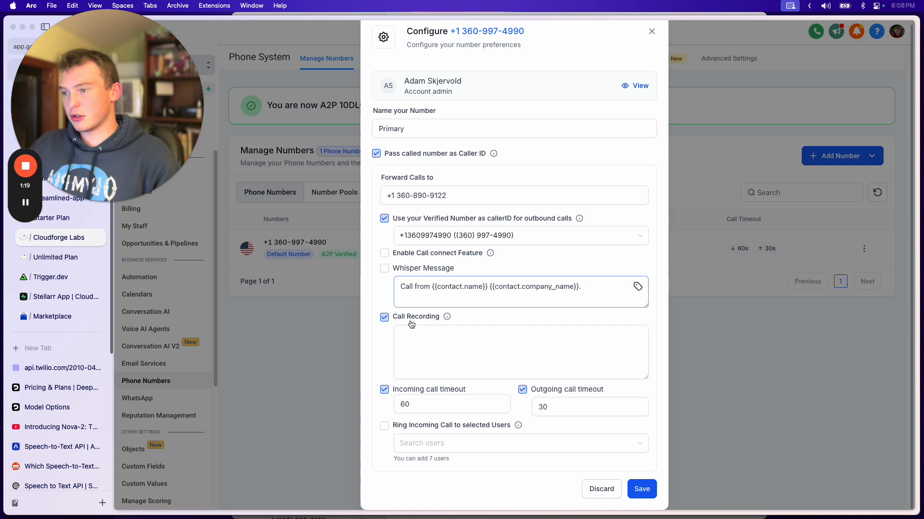
pyautogui.click(495, 352)
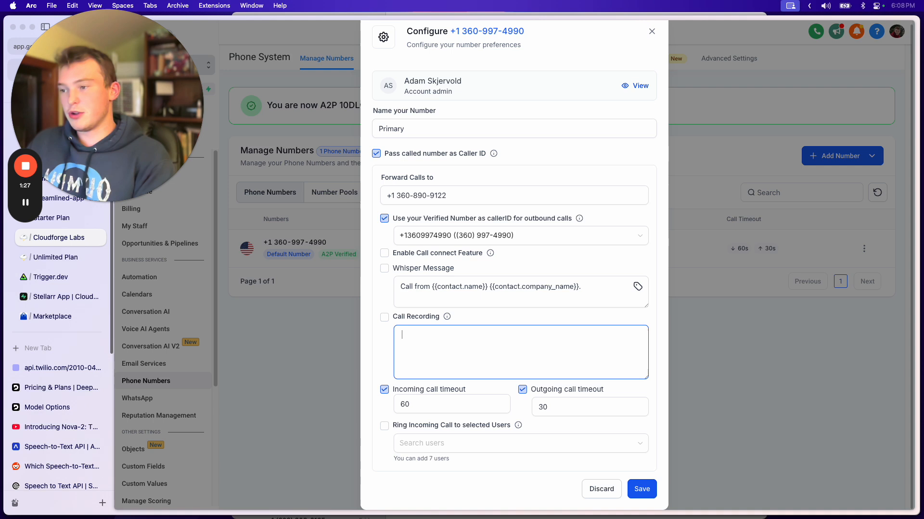
pyautogui.click(384, 316)
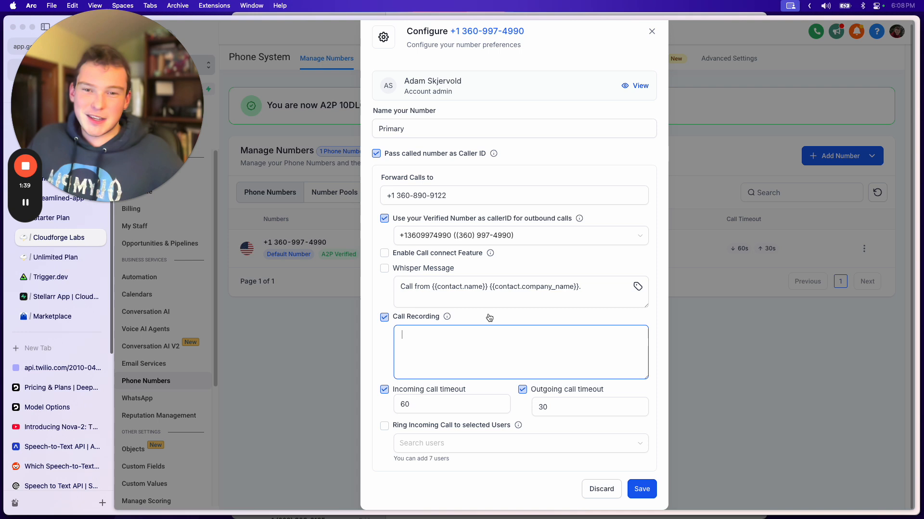
pyautogui.click(384, 317)
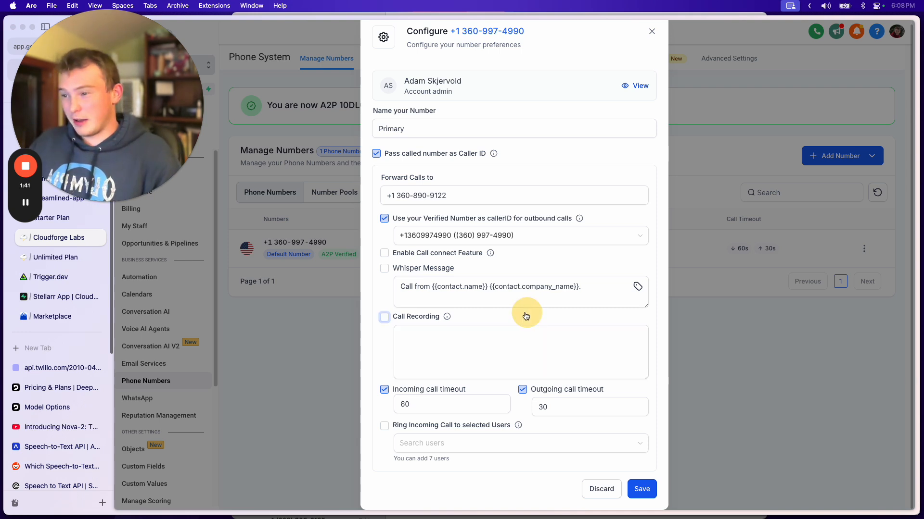
pyautogui.click(384, 317)
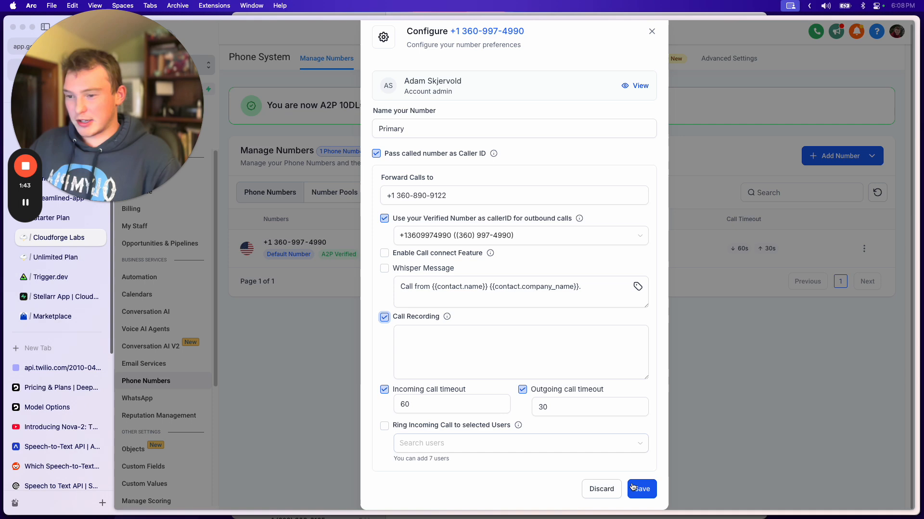
pyautogui.moveTo(594, 325)
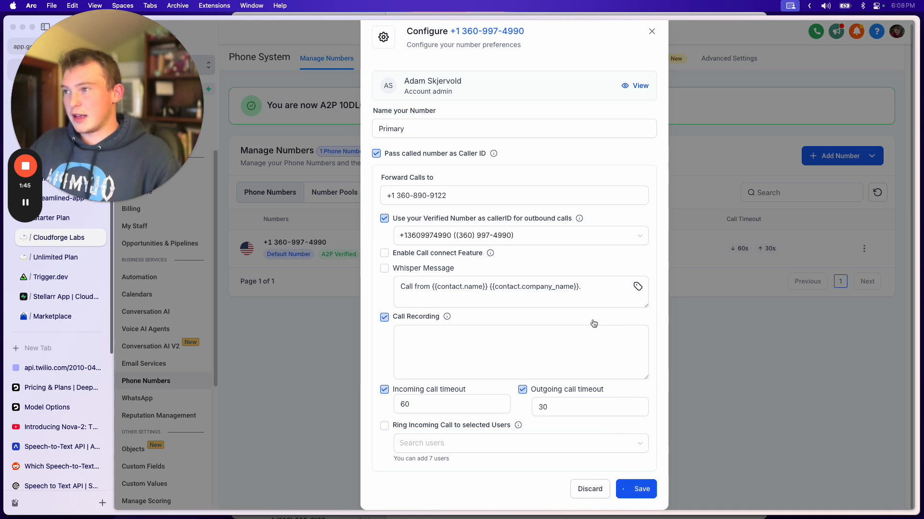
pyautogui.click(636, 488)
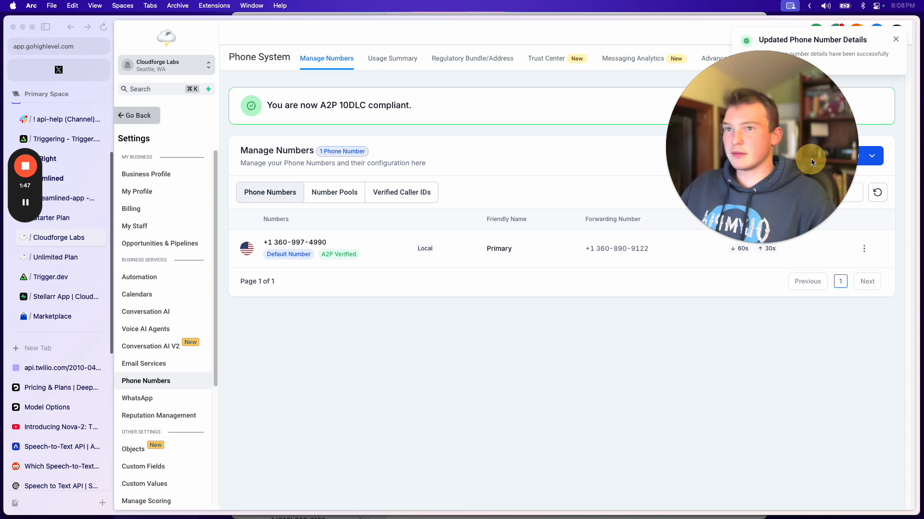
# View the test contact's conversation with call recordings and its transcription note in Notes
pyautogui.click(895, 39)
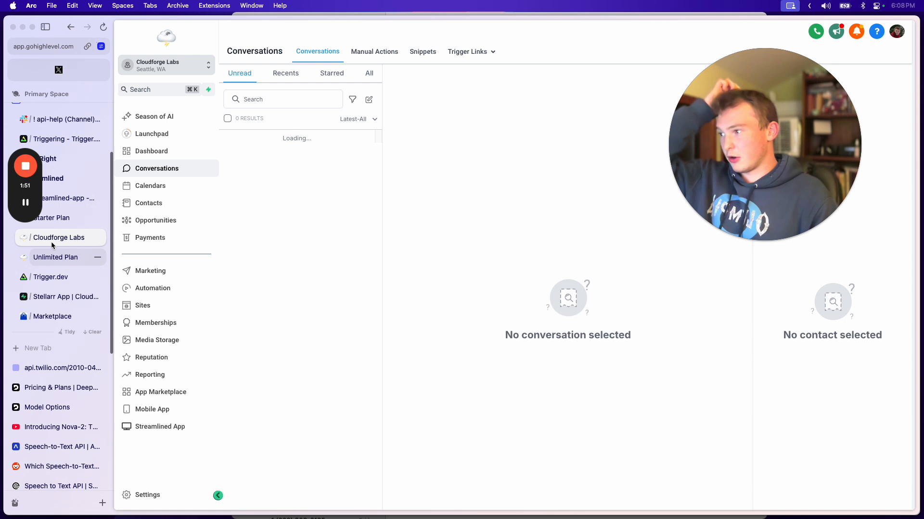
pyautogui.click(148, 203)
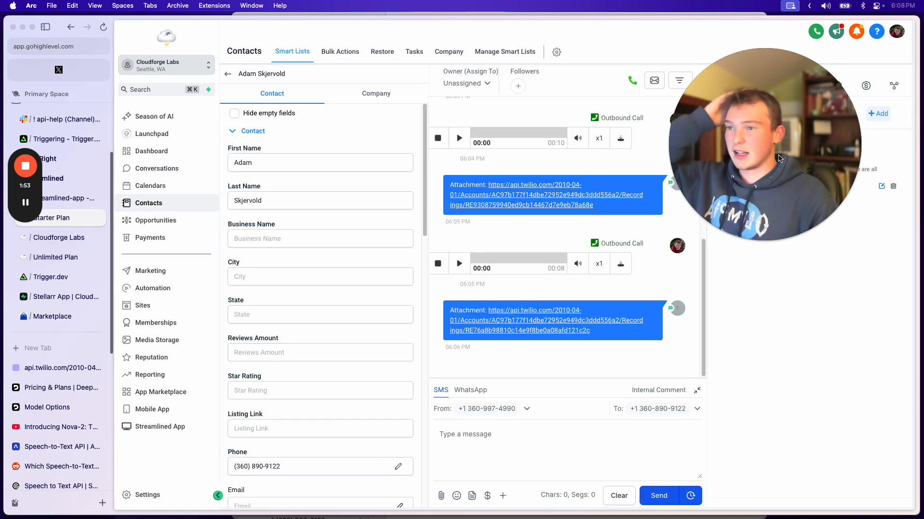
pyautogui.click(781, 86)
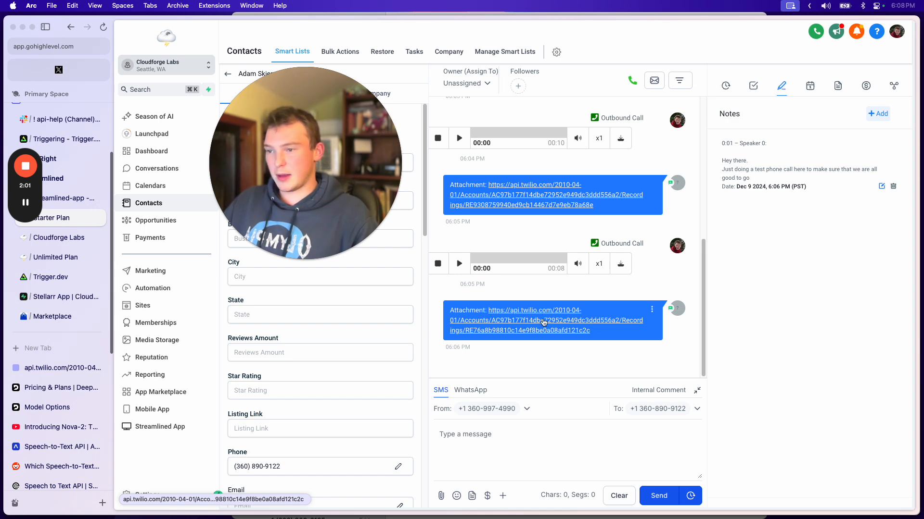
pyautogui.click(544, 319)
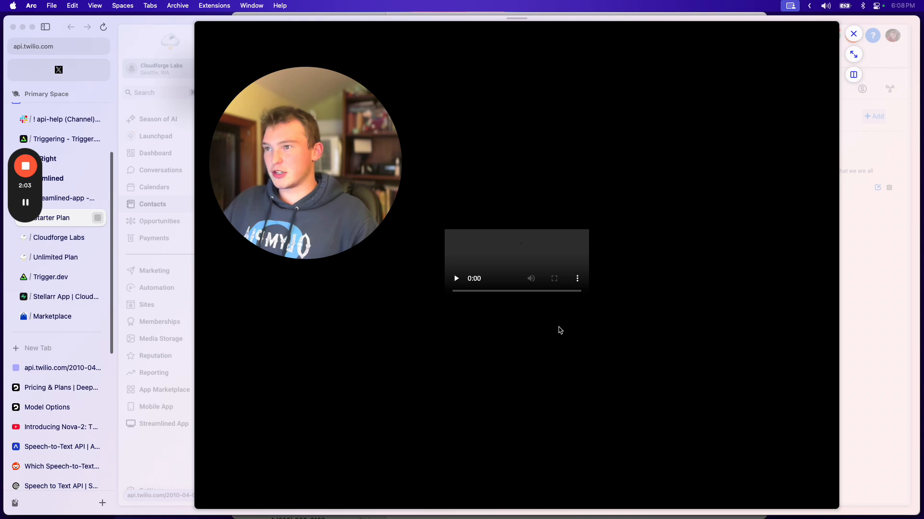
pyautogui.click(456, 279)
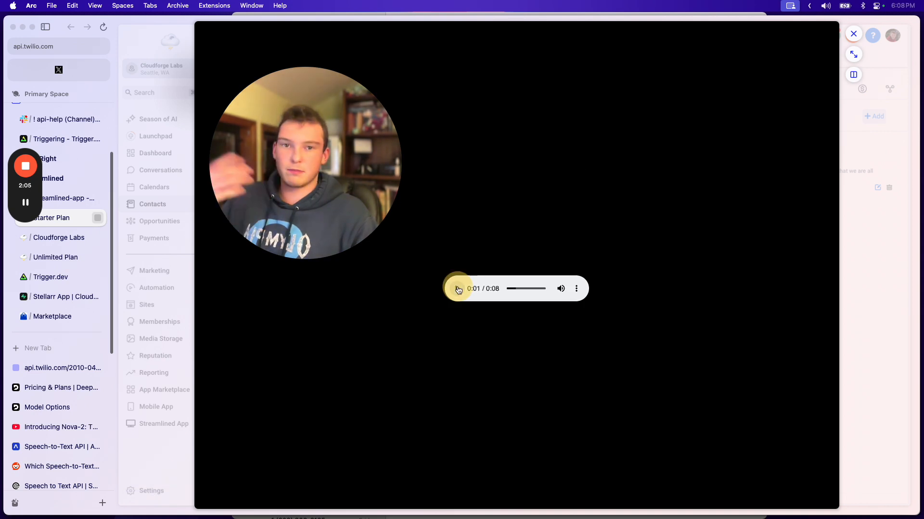
pyautogui.click(458, 289)
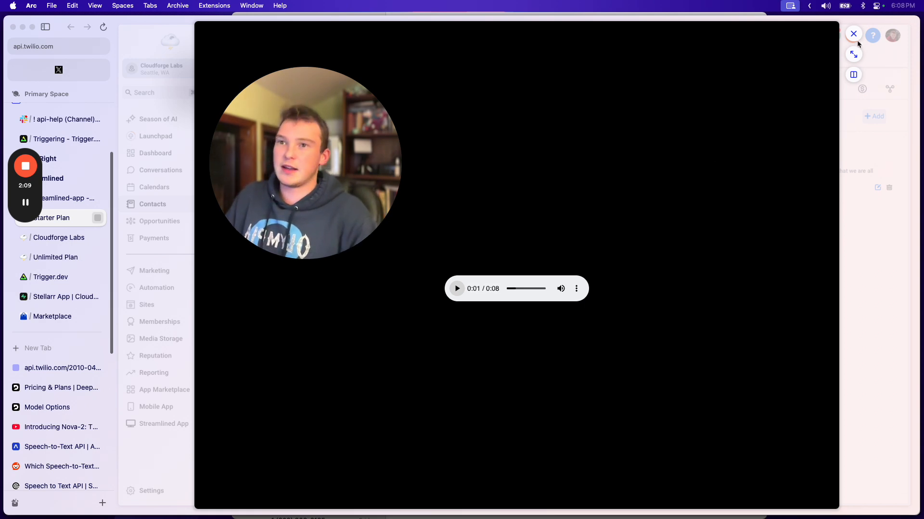
pyautogui.click(853, 34)
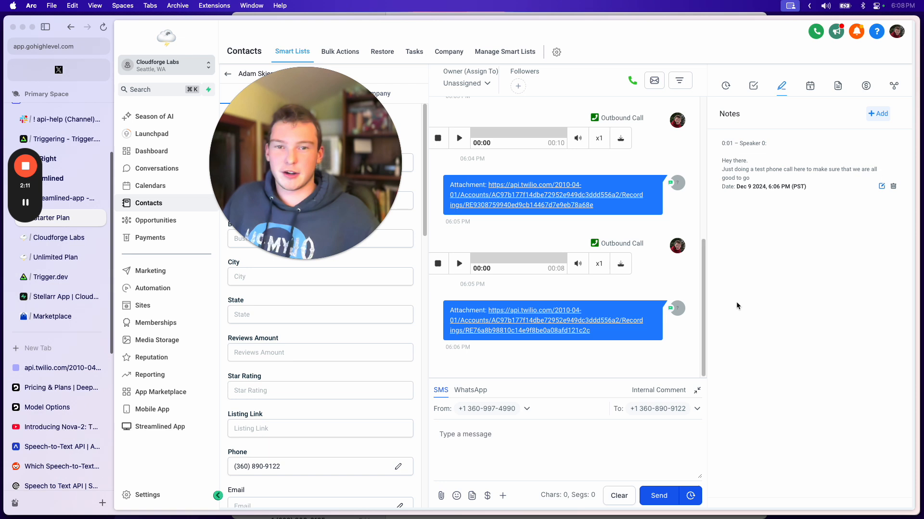